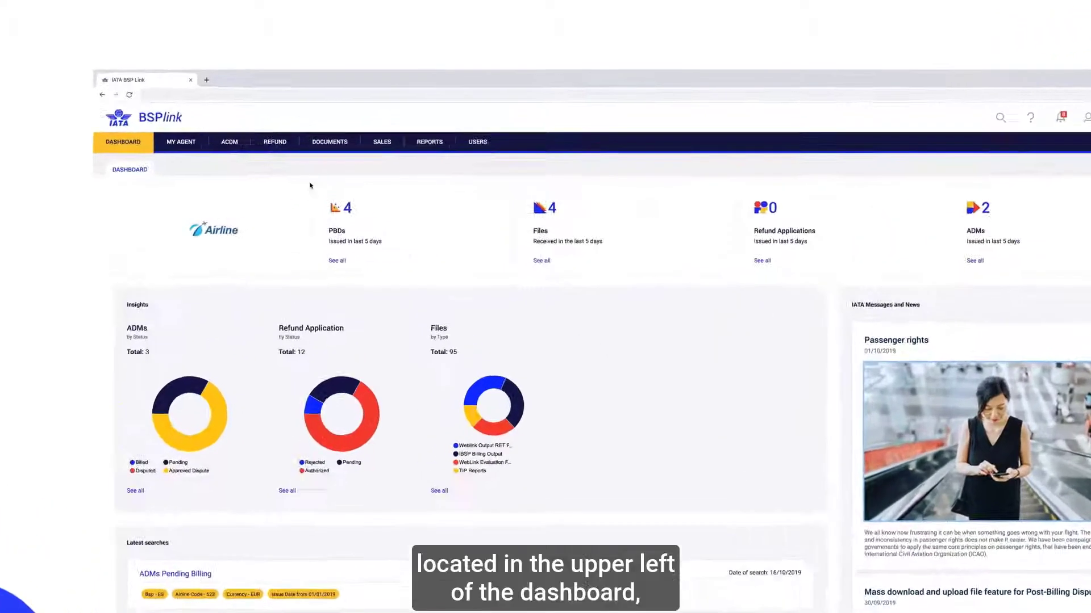
Go to the Refund Applications list from the REFUND menu
left_click(274, 142)
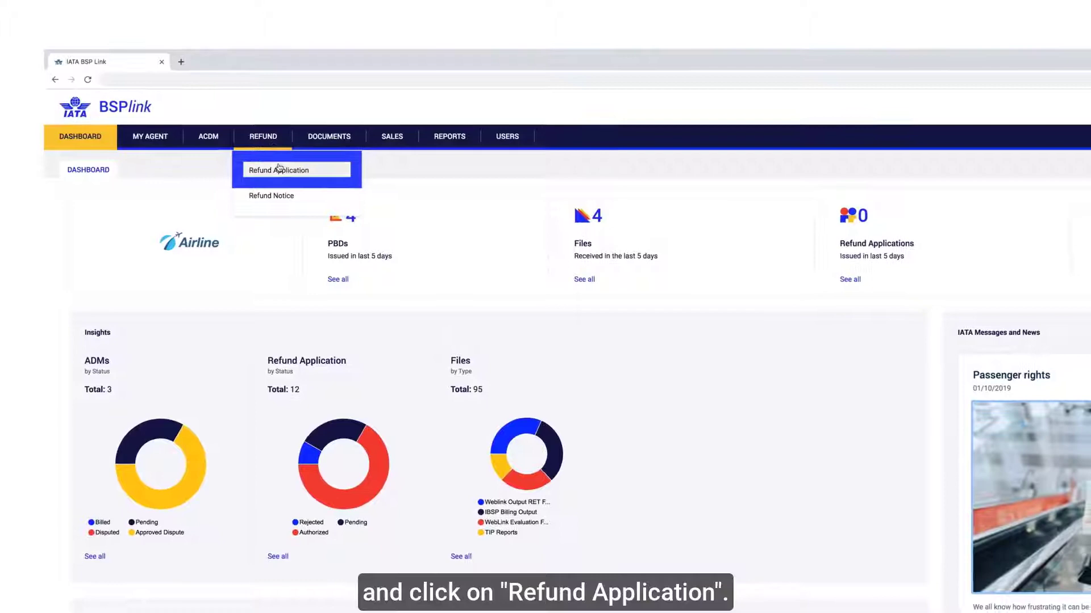
left_click(281, 169)
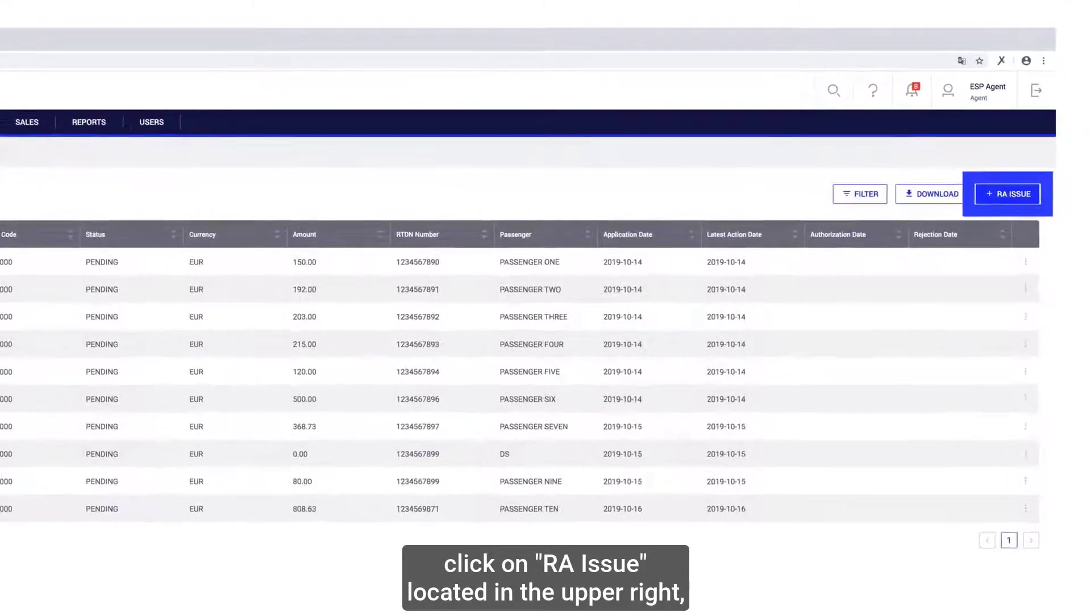
Start a new blank RA Issue form for the agent
left_click(1005, 193)
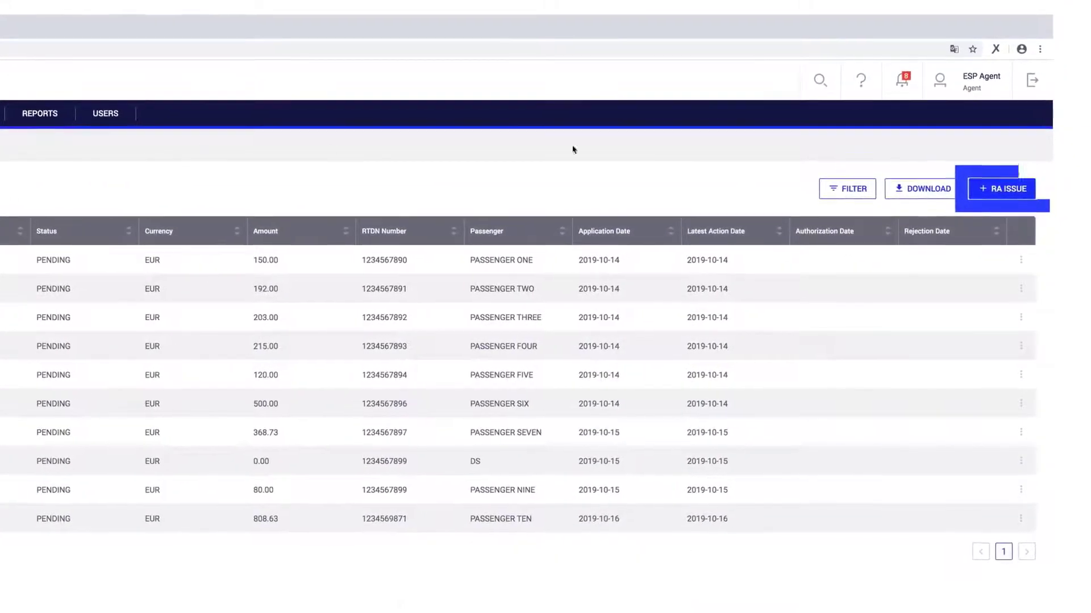
left_click(1001, 188)
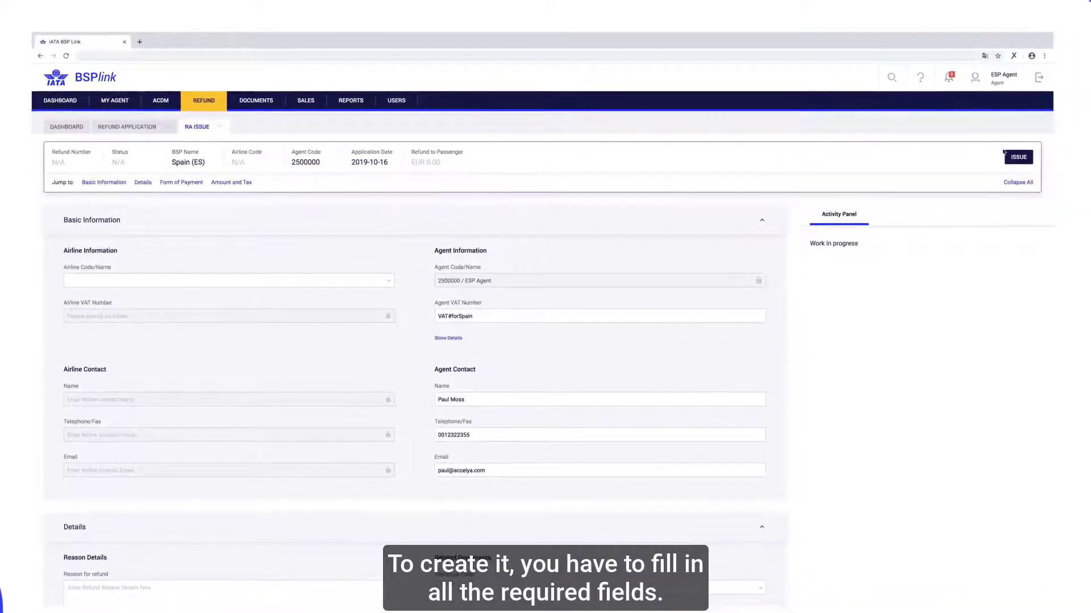
Choose 341 / ESP Airline as the airline and review its address and telephone details
left_click(227, 280)
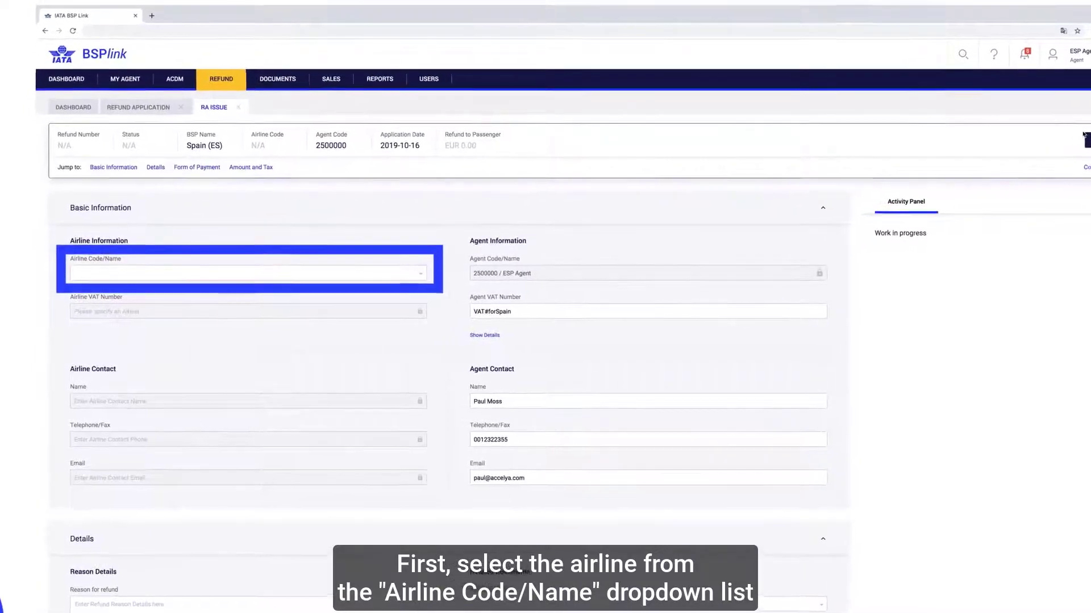
left_click(247, 272)
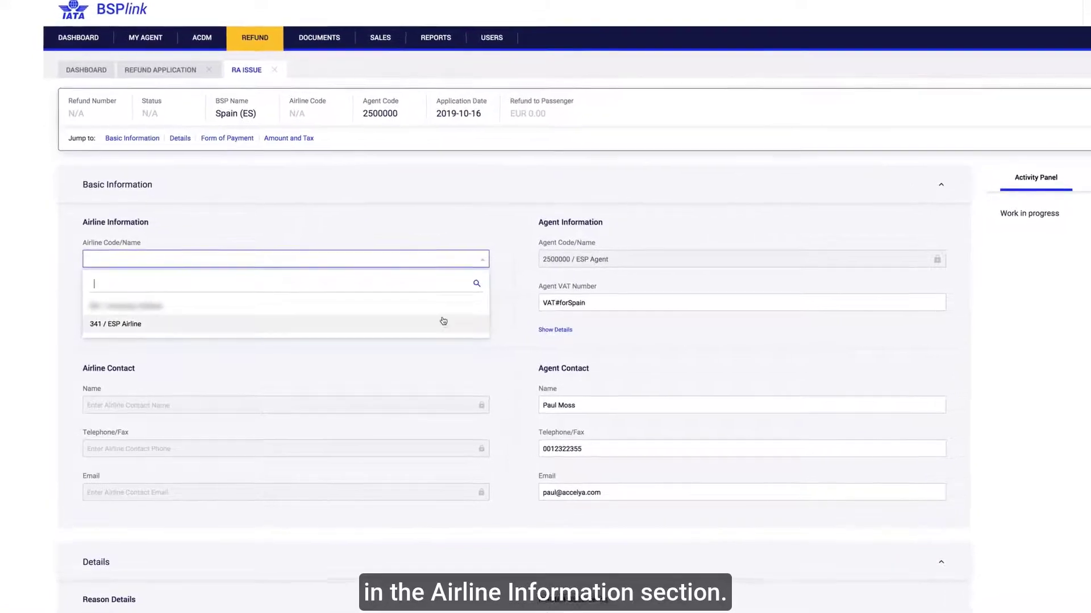
left_click(115, 324)
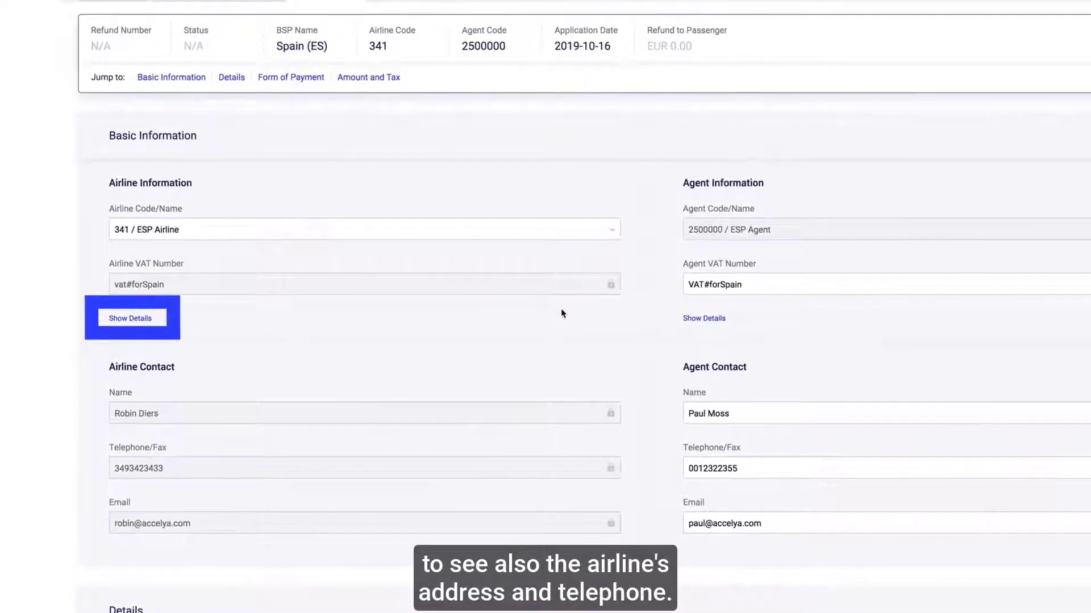
left_click(129, 318)
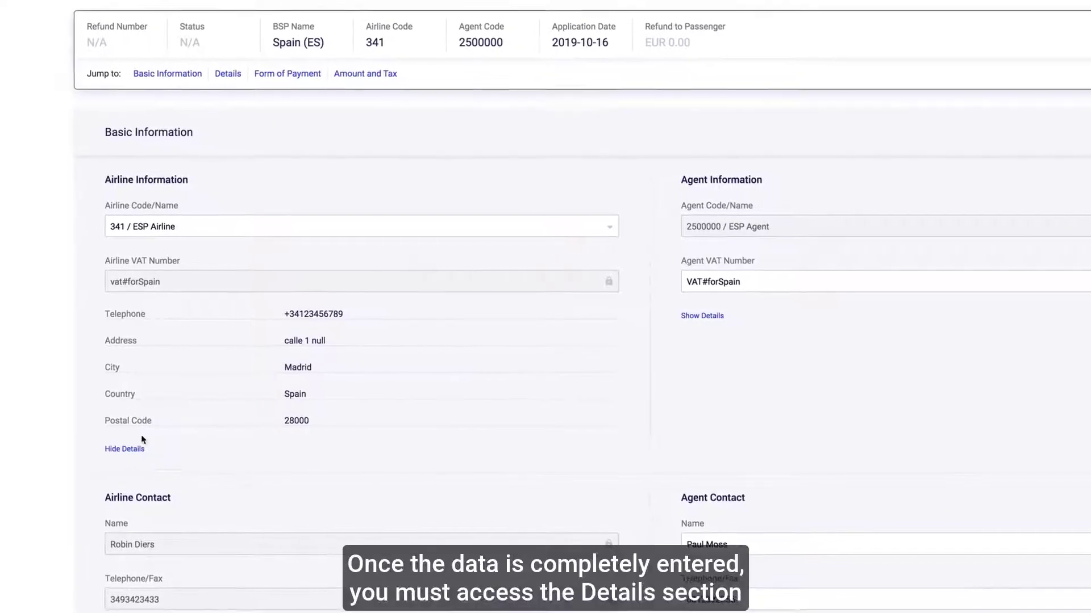
left_click(125, 449)
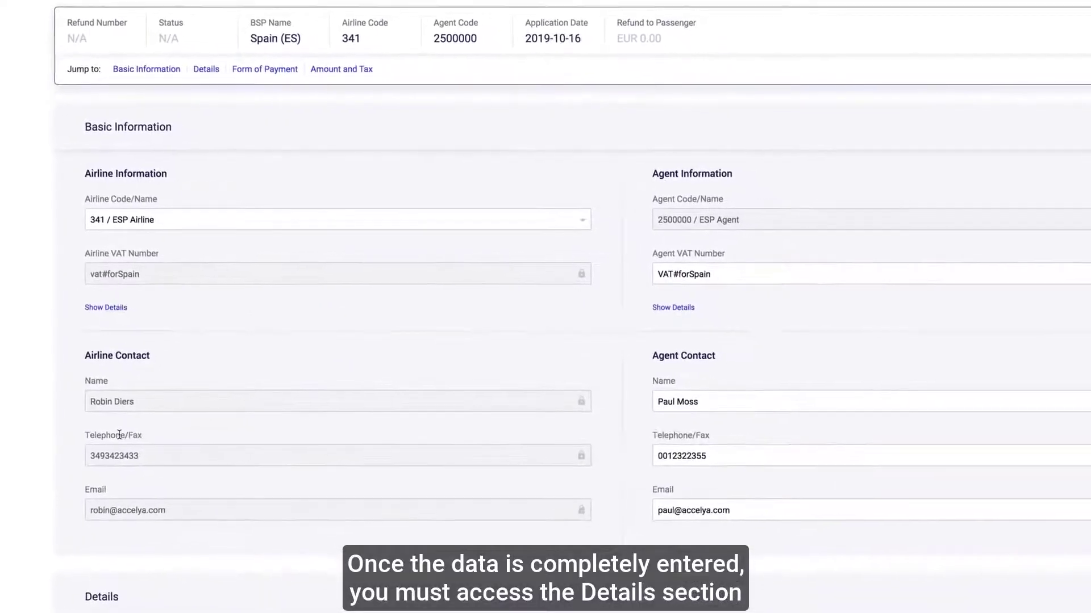
scroll("down", 3)
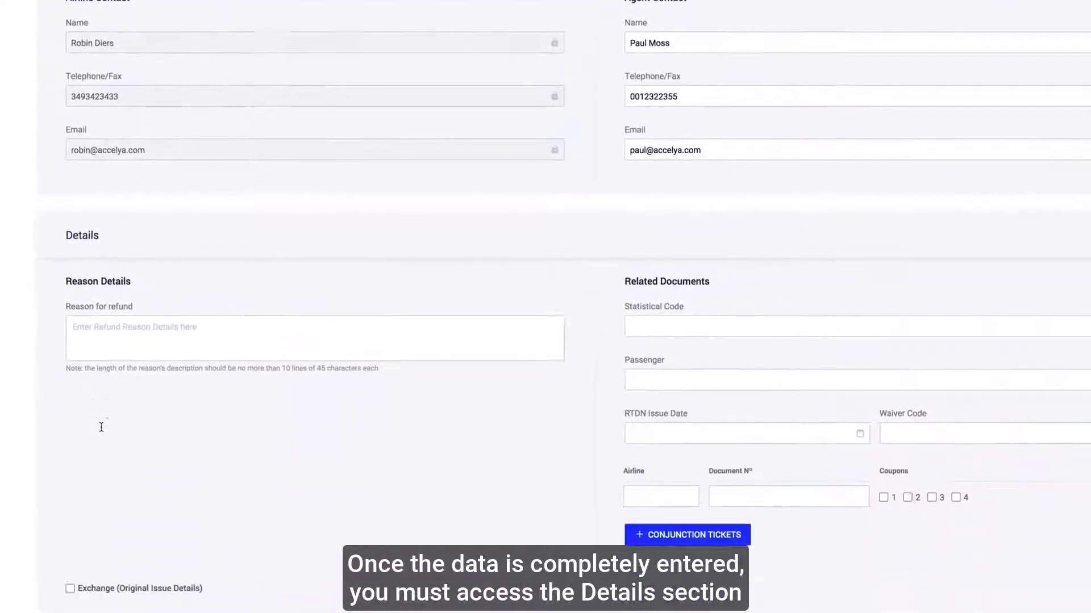
scroll("down", 3)
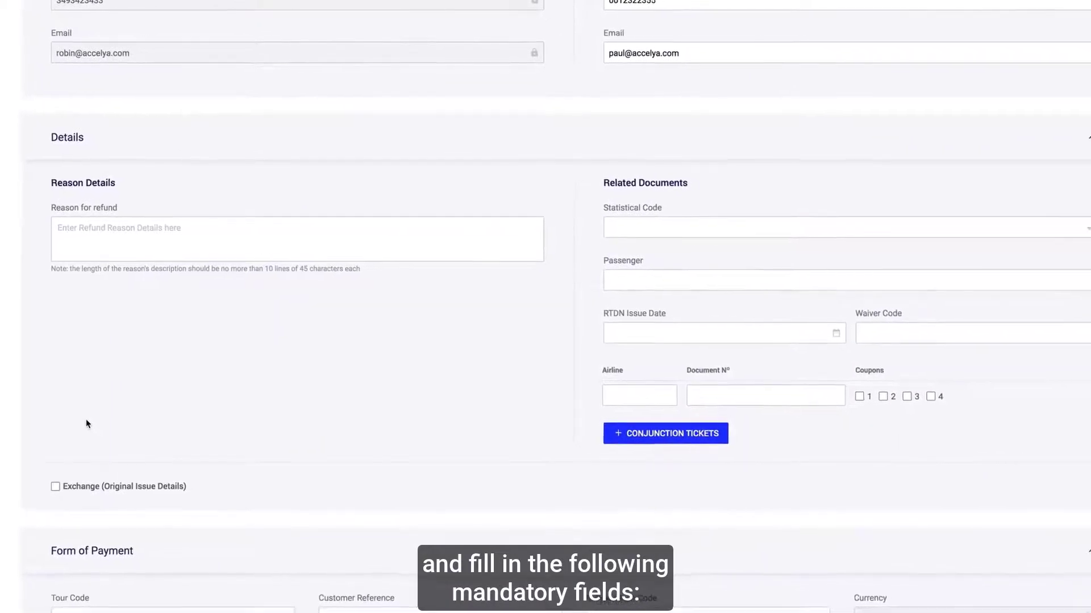
type("Flig")
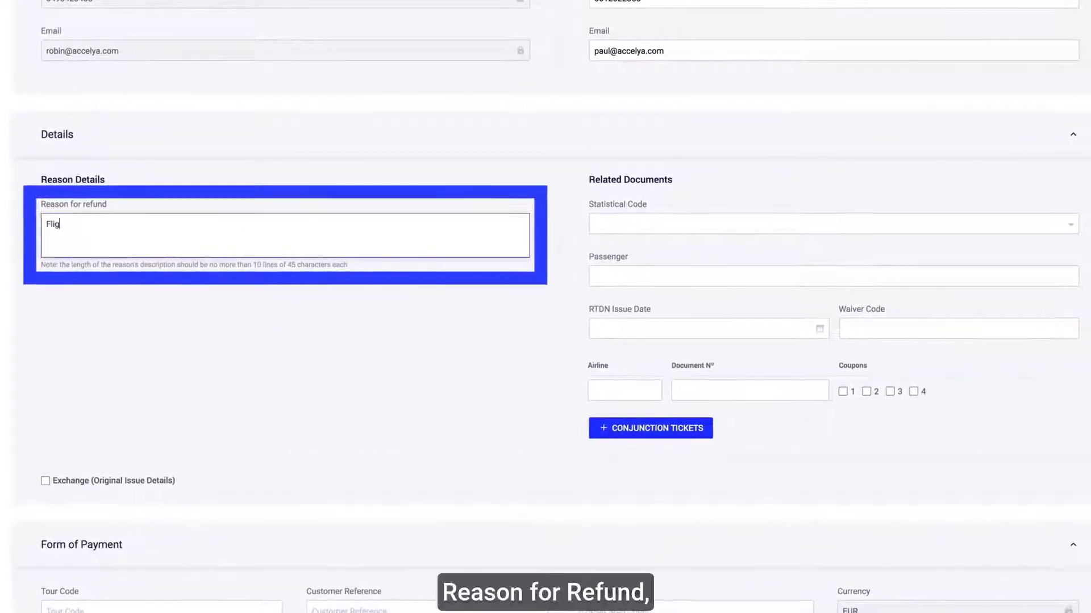
type("Flight cancel due to weather conditions")
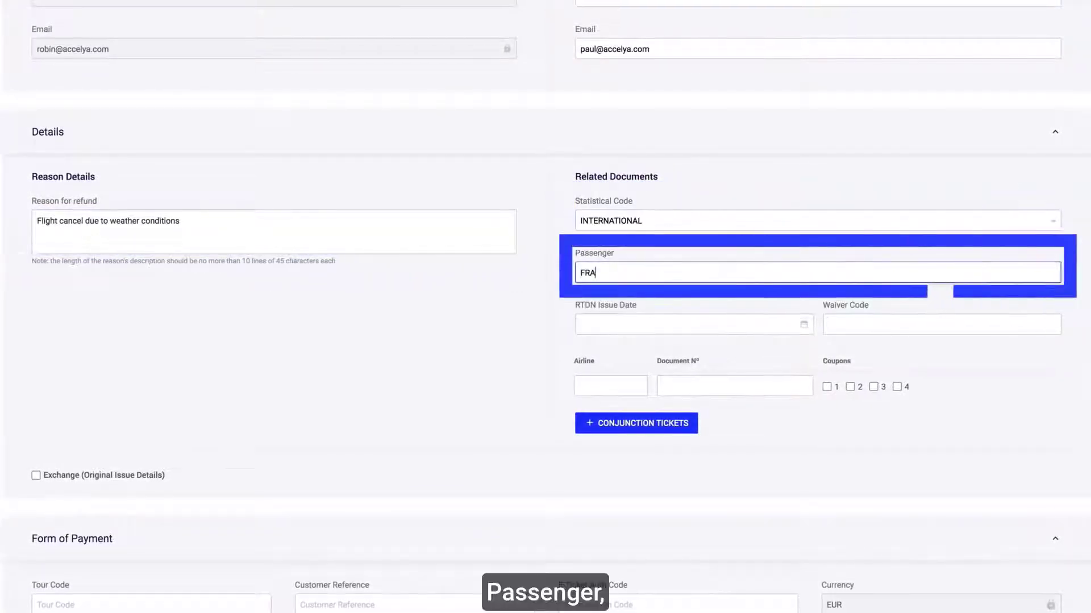
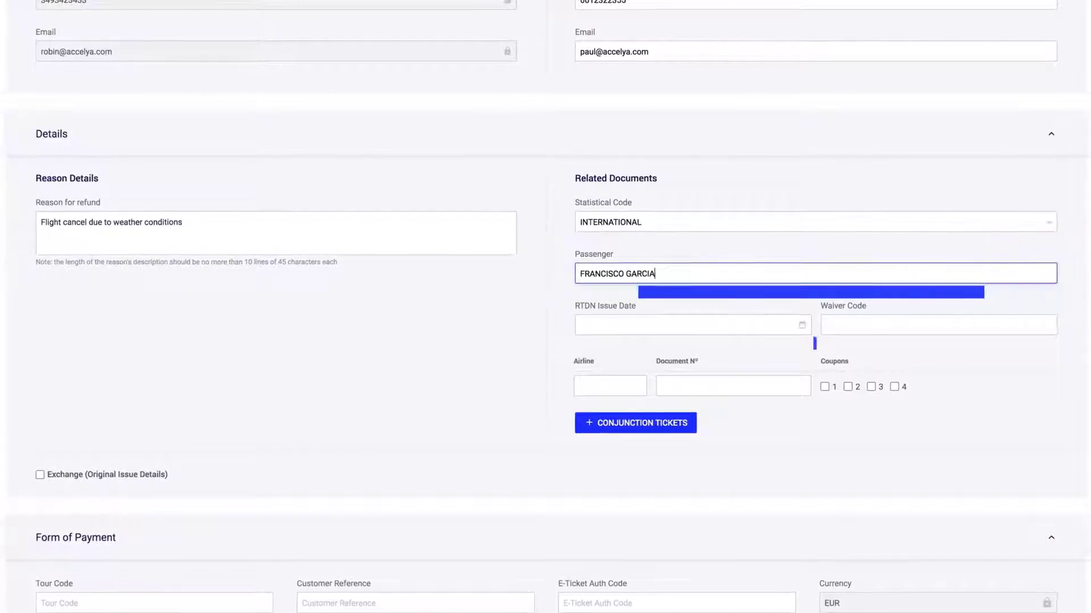
left_click(692, 325)
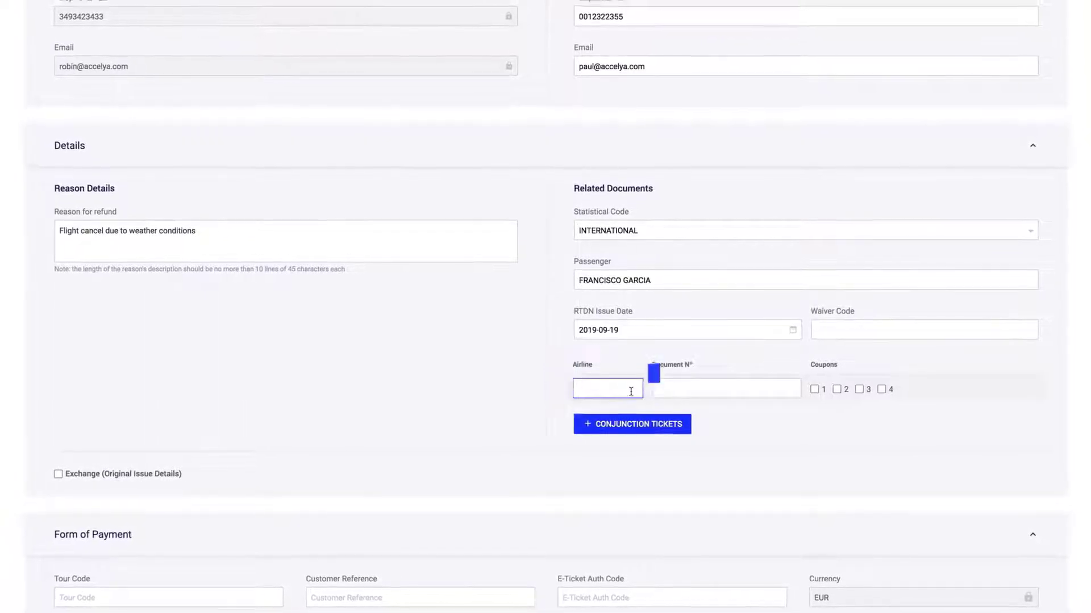
type("1234567810")
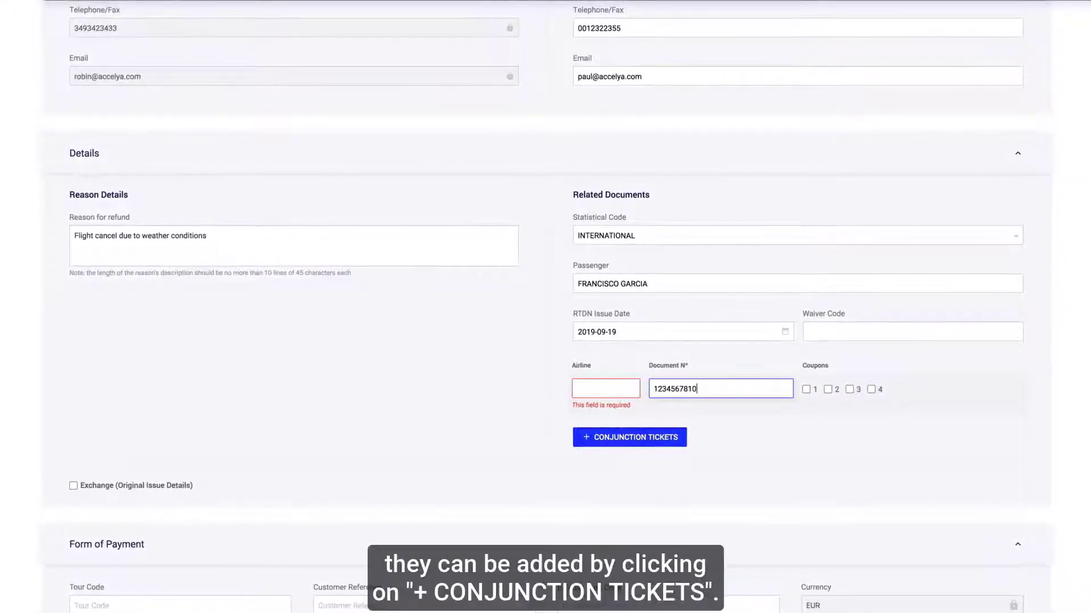
left_click(629, 437)
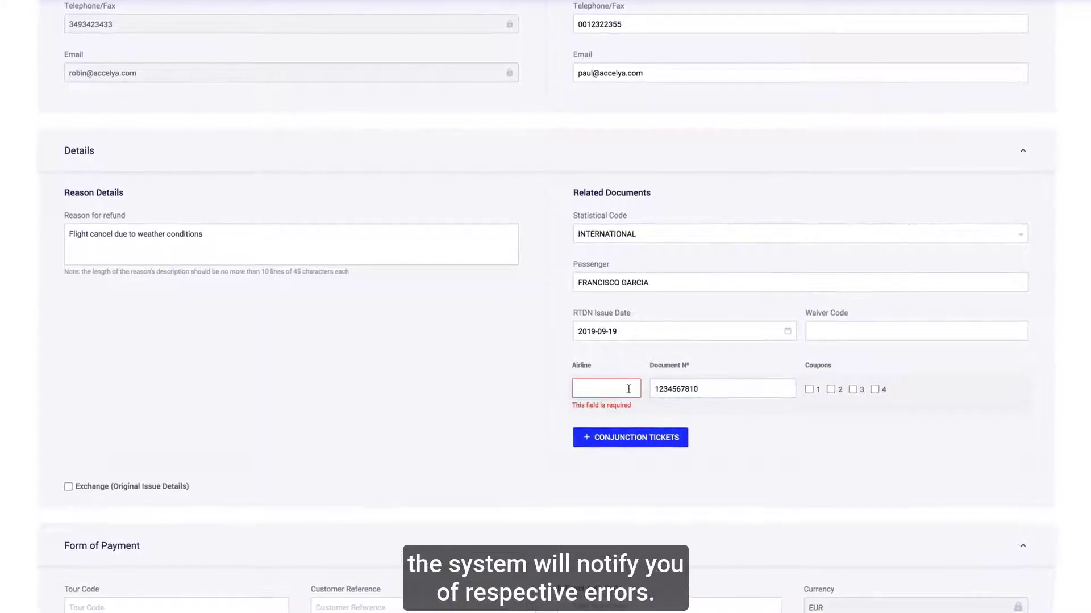
type("341")
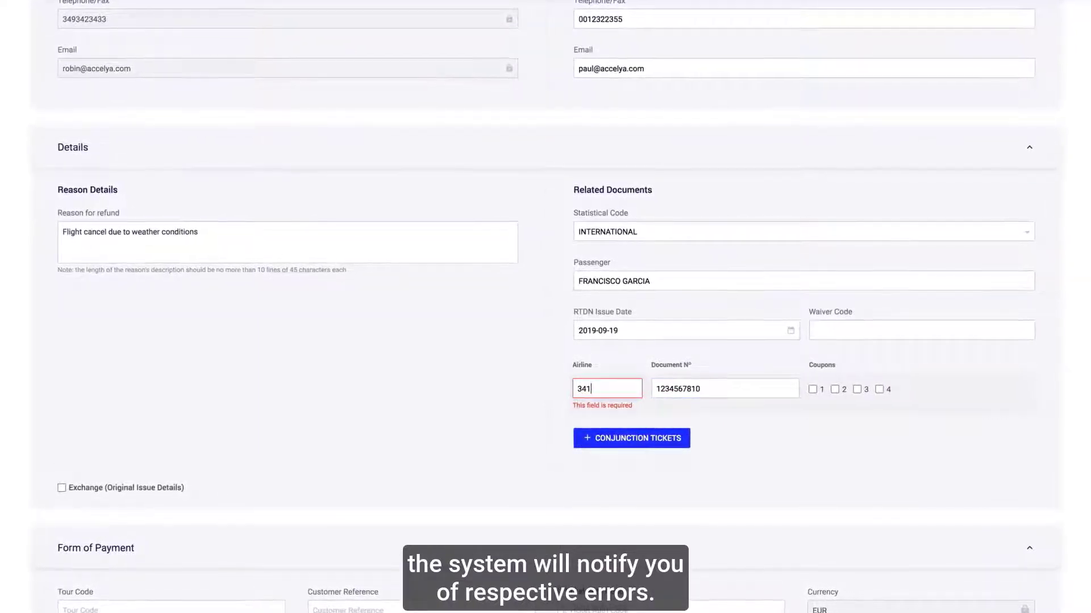
scroll("down", 3)
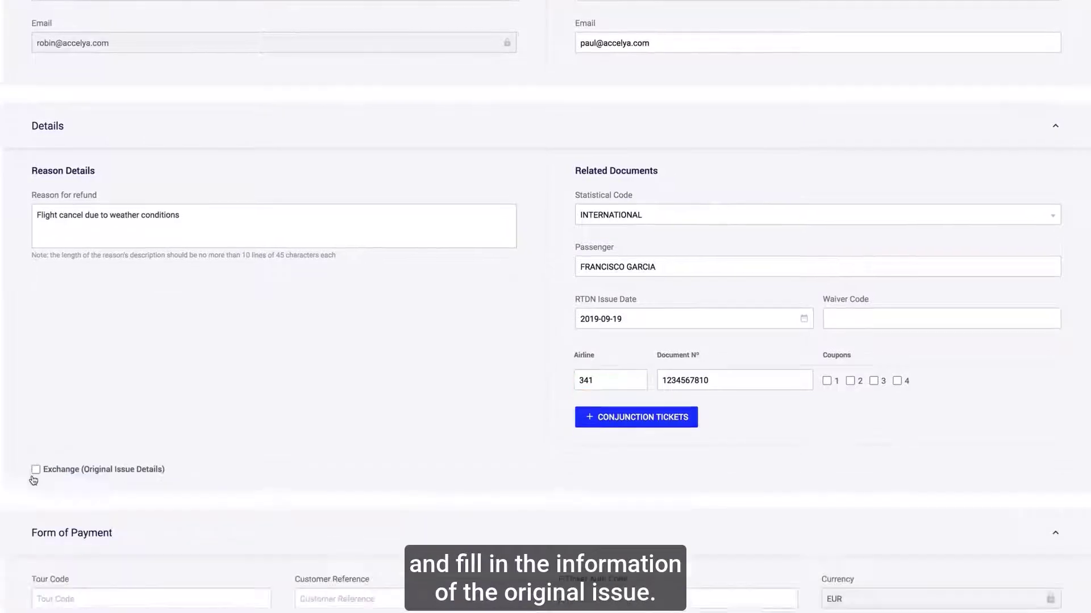
Set the tour code to ESMERCADO
scroll("down", 3)
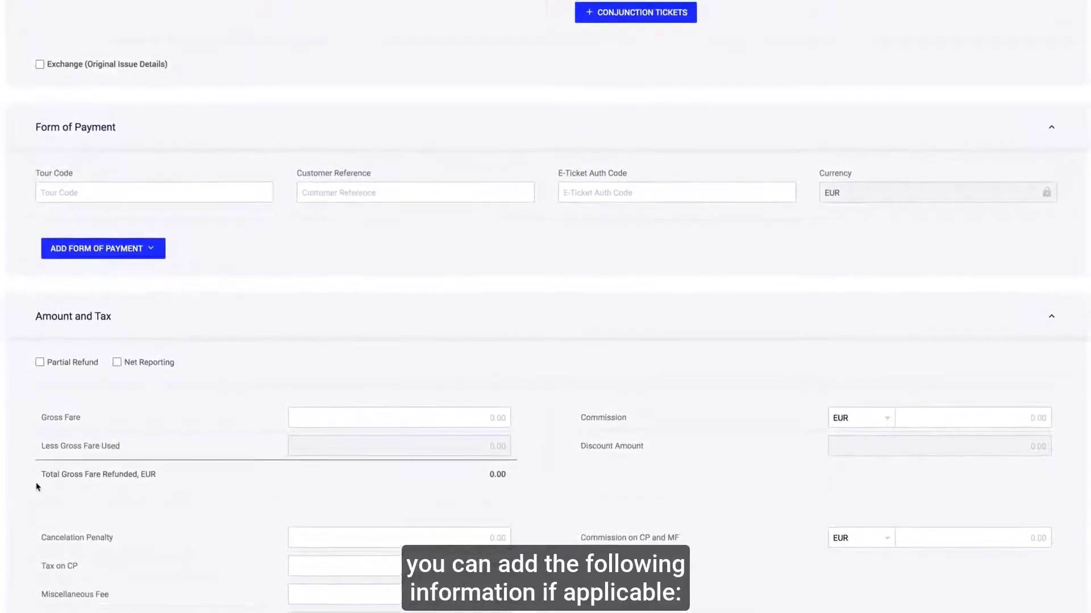
scroll("down", 3)
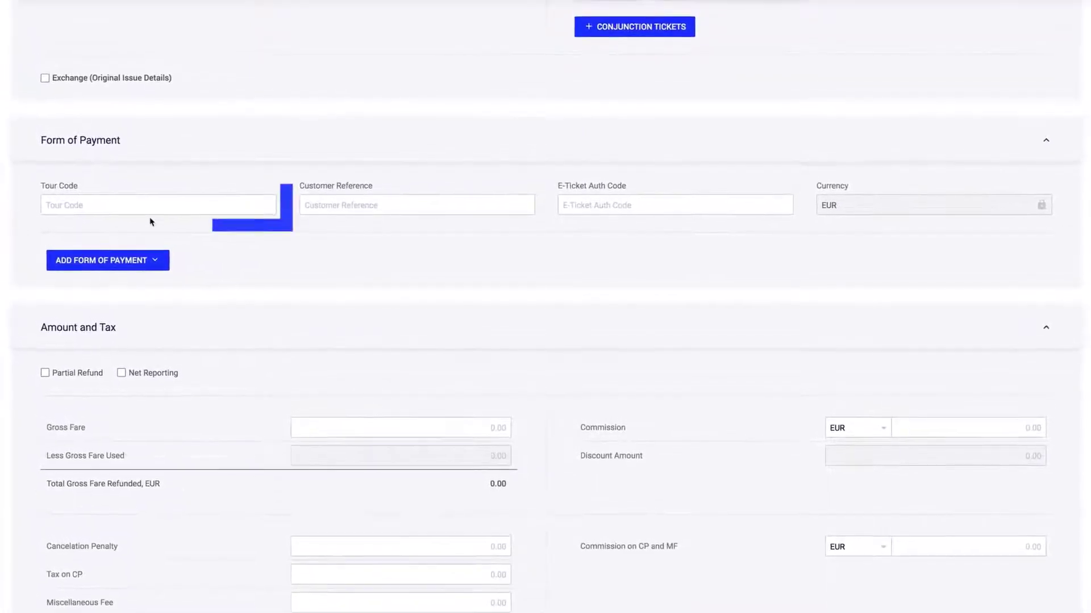
type("ESMERCADO")
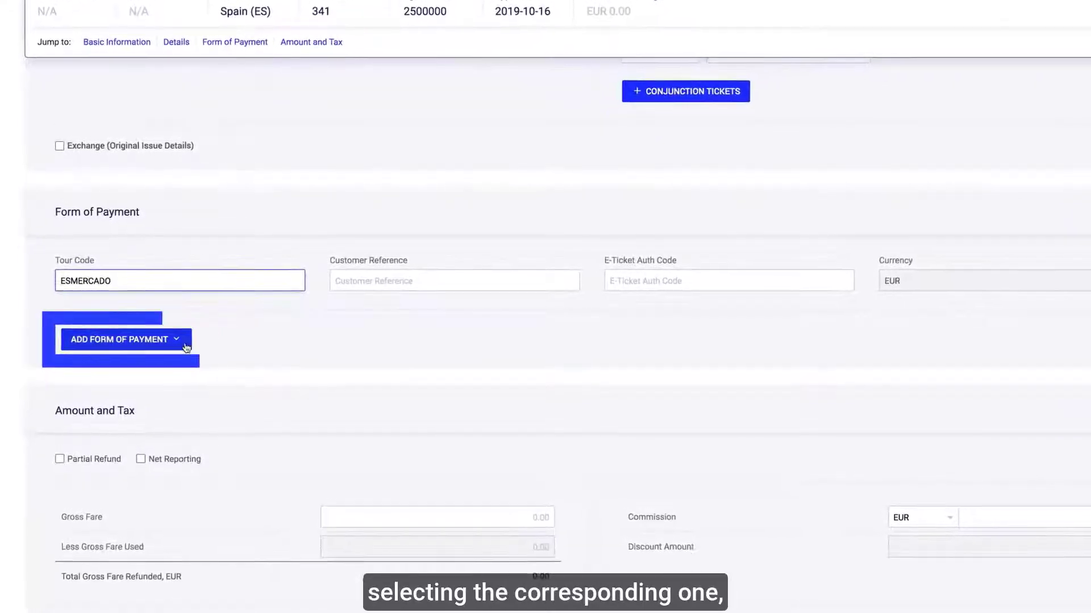
Add a cash form of payment with amount 808.63 EUR
left_click(122, 339)
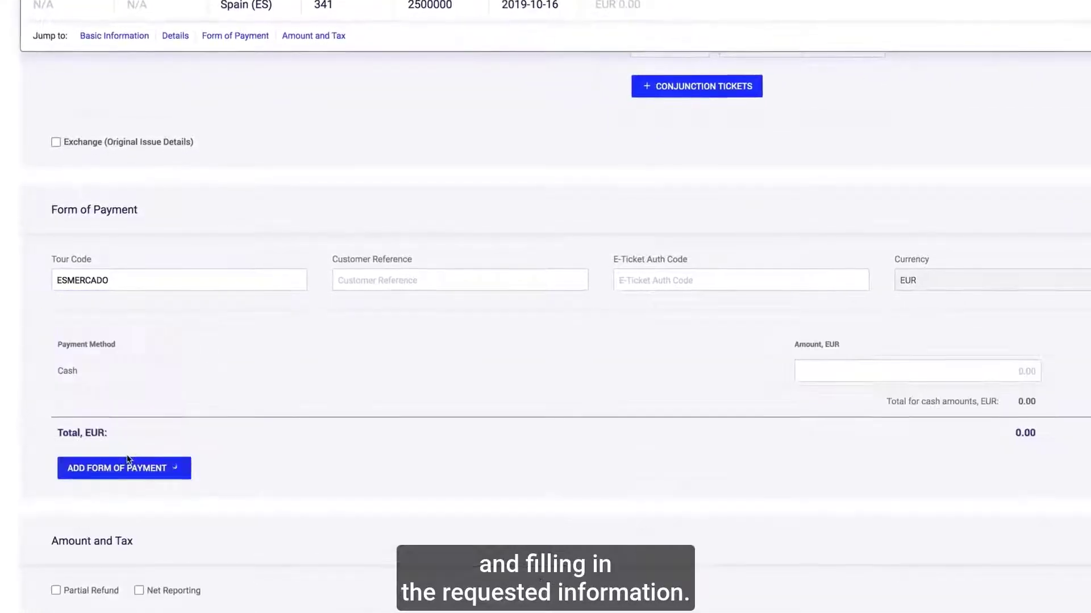
left_click(917, 371)
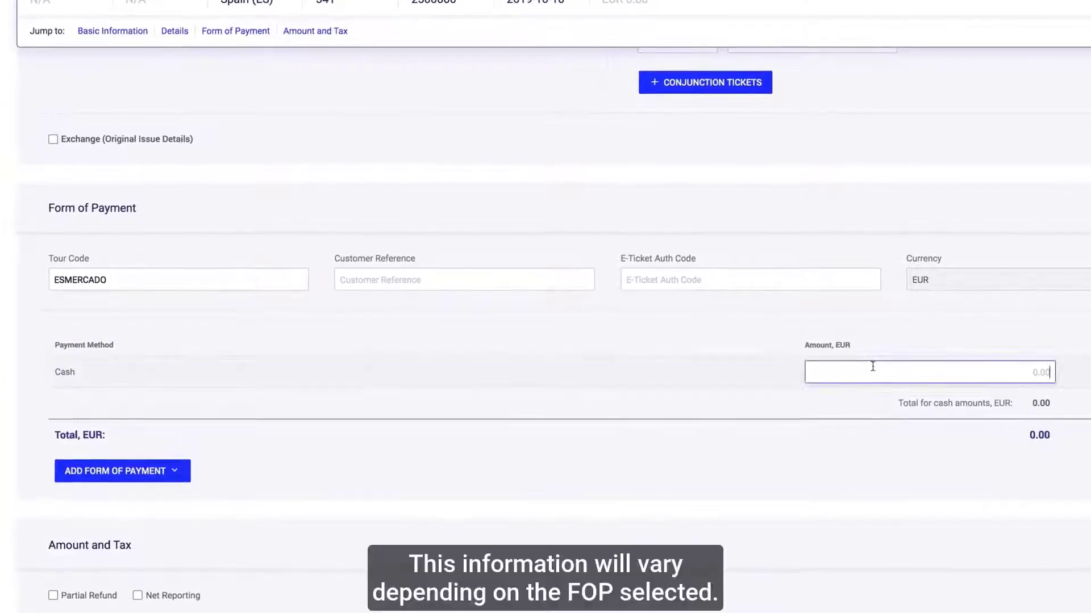
type("808.63")
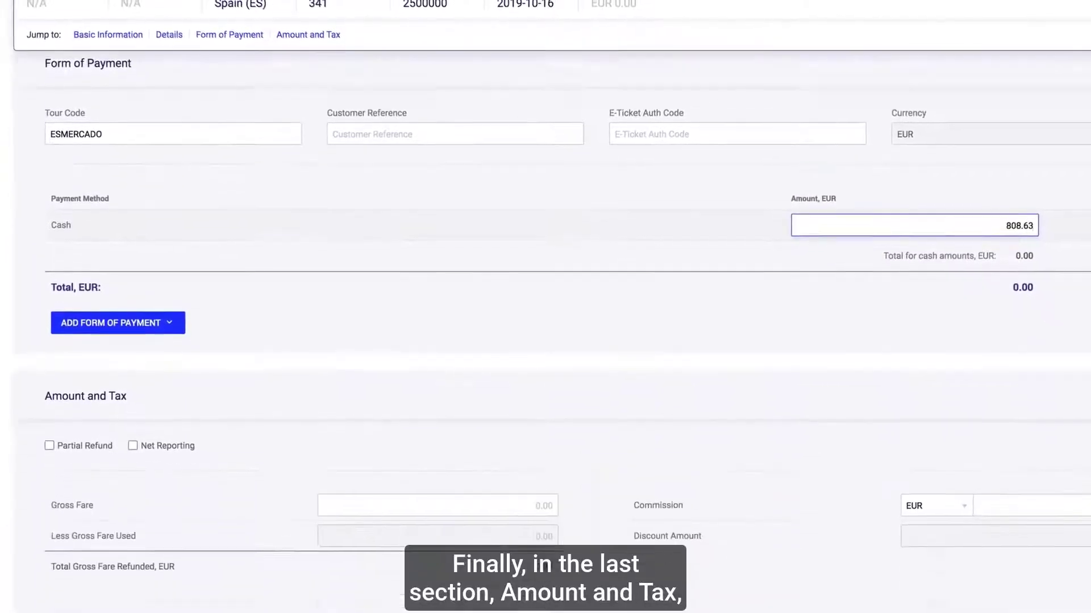
Record a gross fare of 777.00
scroll("down", 3)
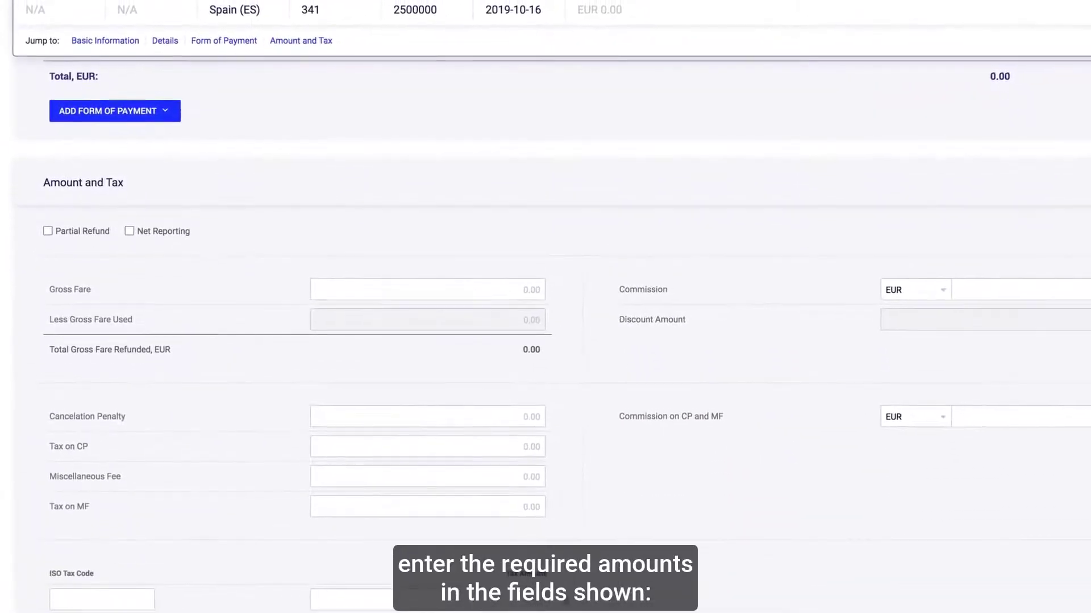
left_click(427, 290)
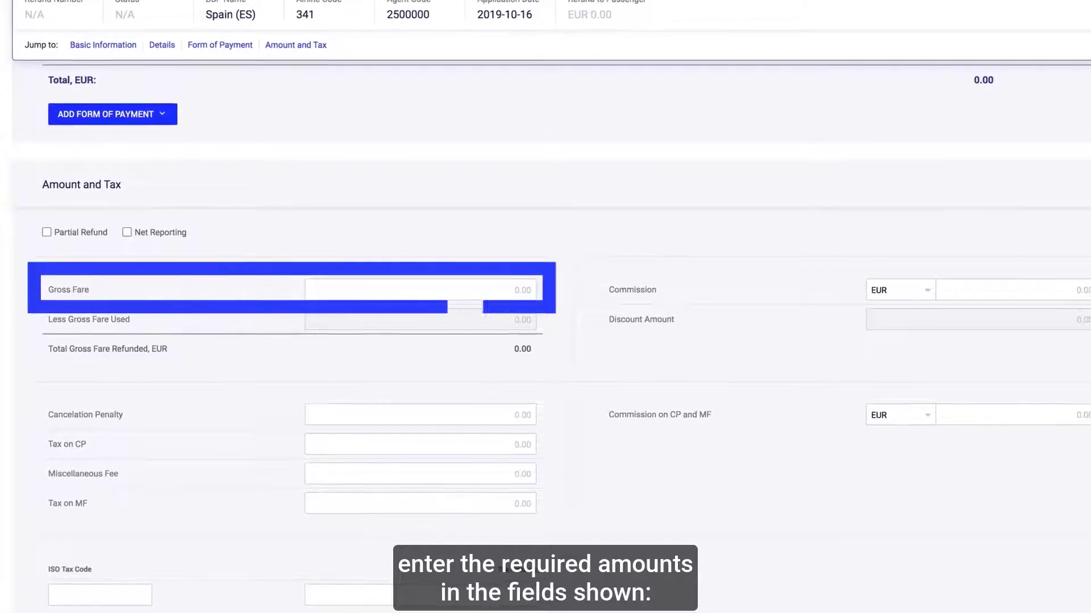
type("777.00")
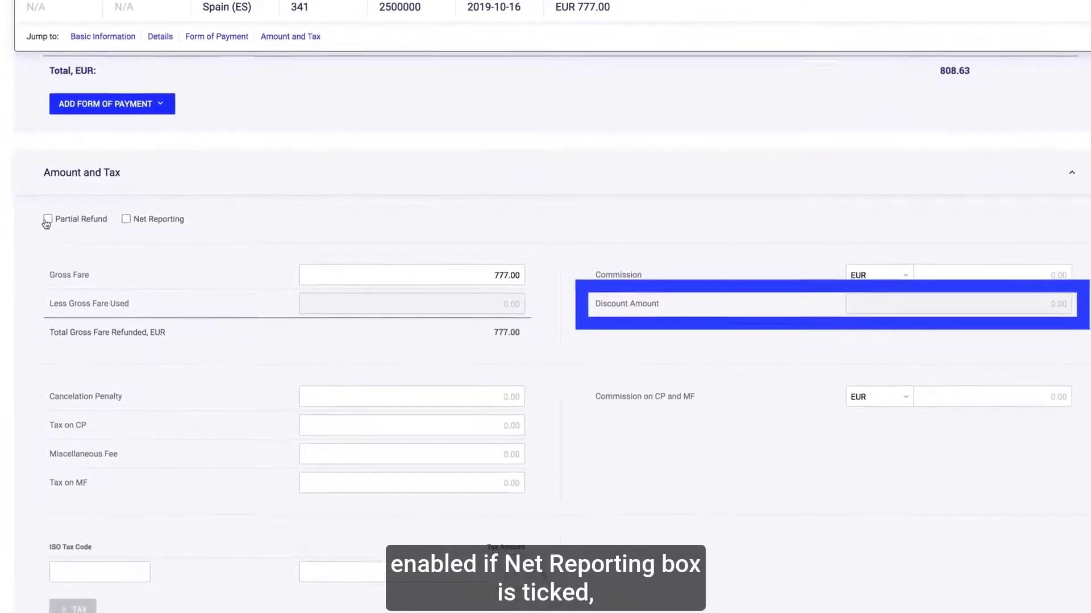
left_click(126, 204)
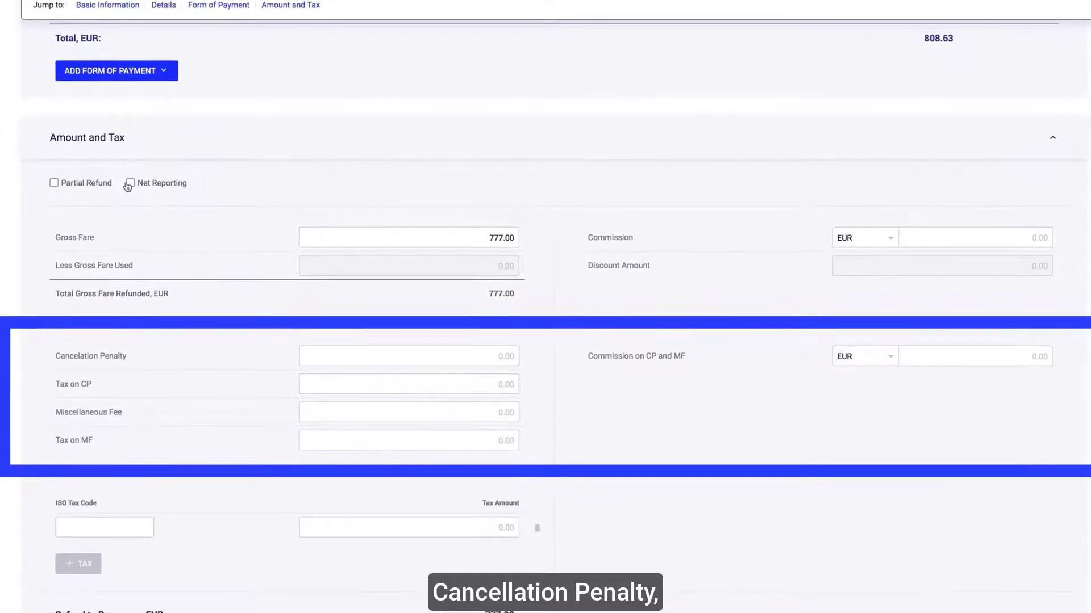
Add an FR tax of 16.30 and a new row for another tax
scroll("down", 3)
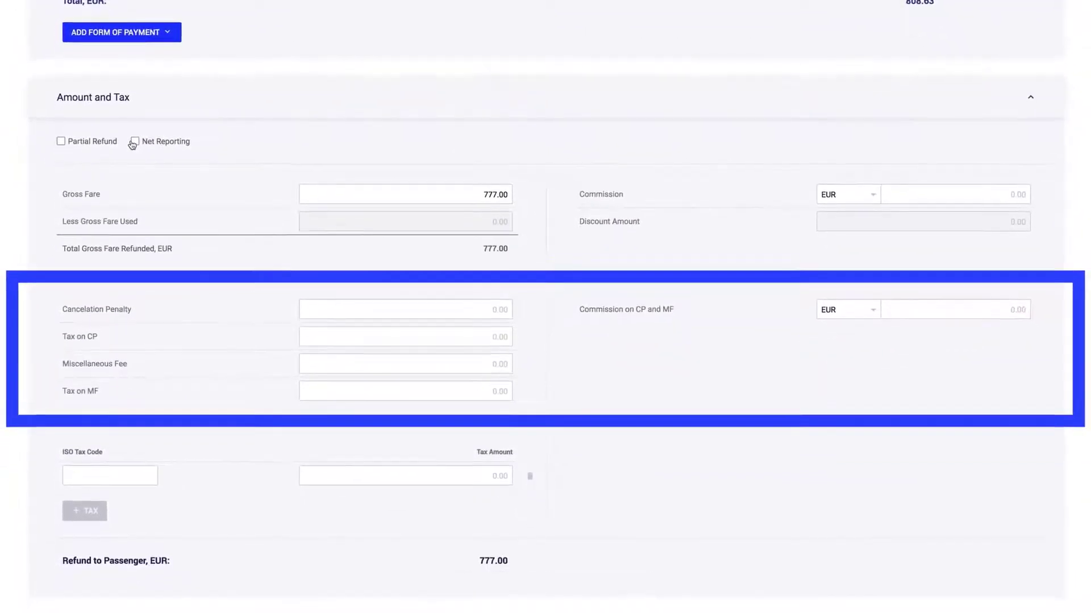
scroll("down", 3)
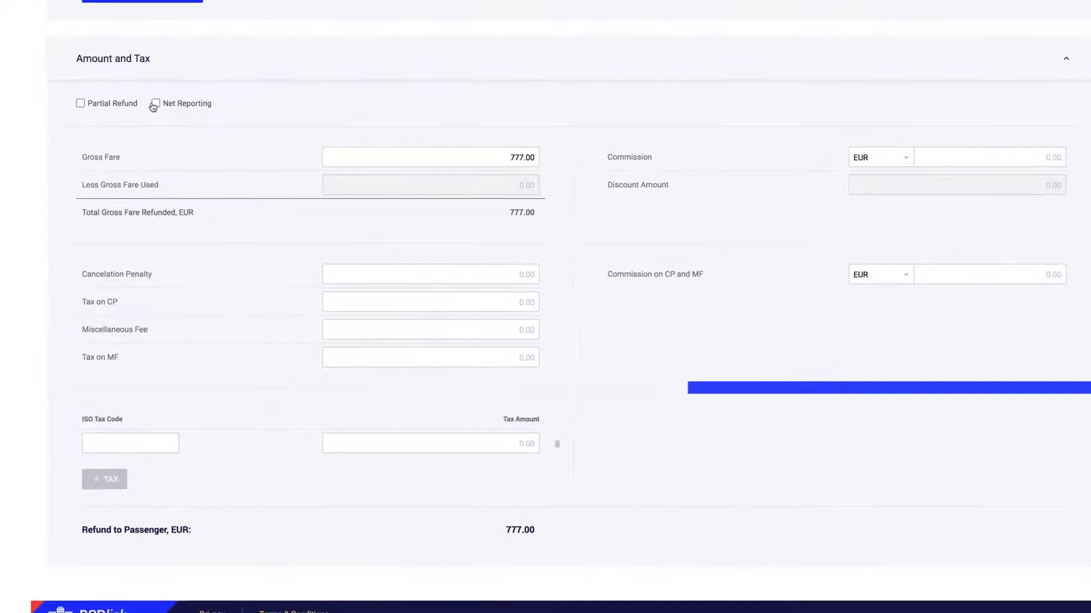
left_click(146, 429)
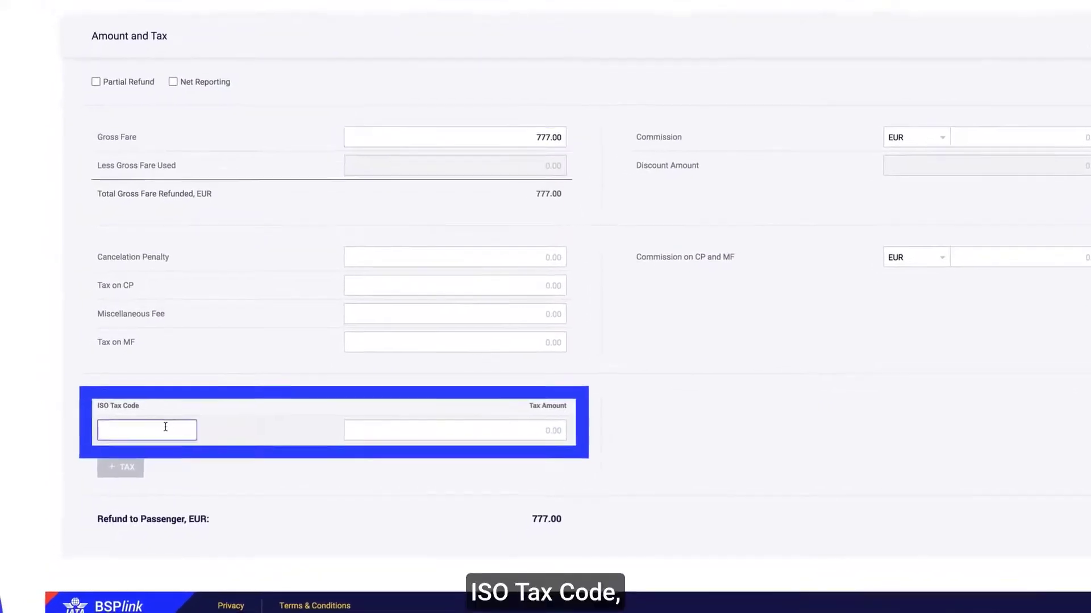
type("16.30")
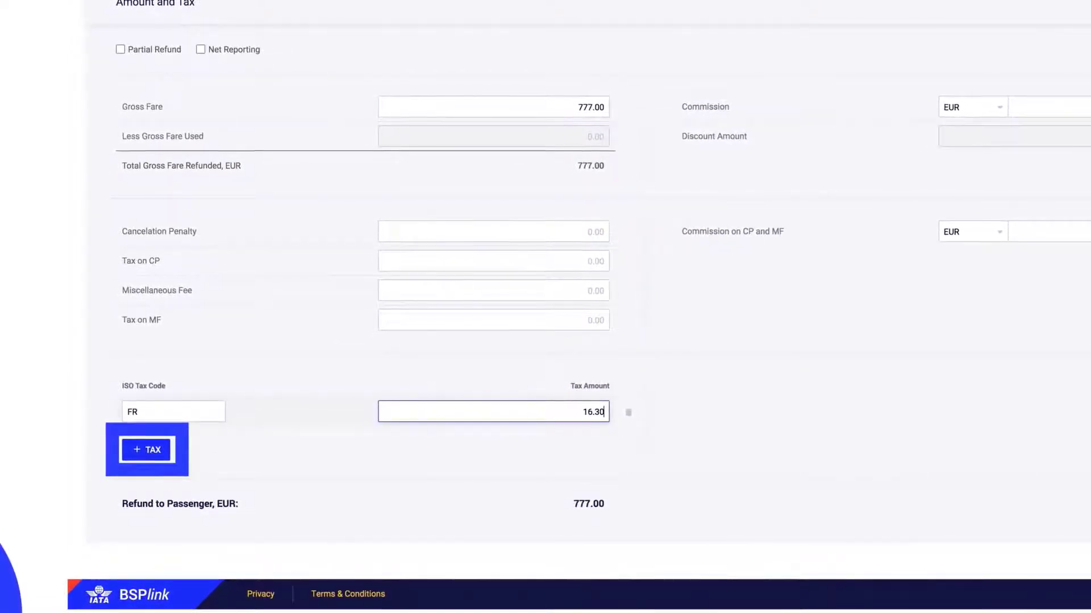
left_click(146, 450)
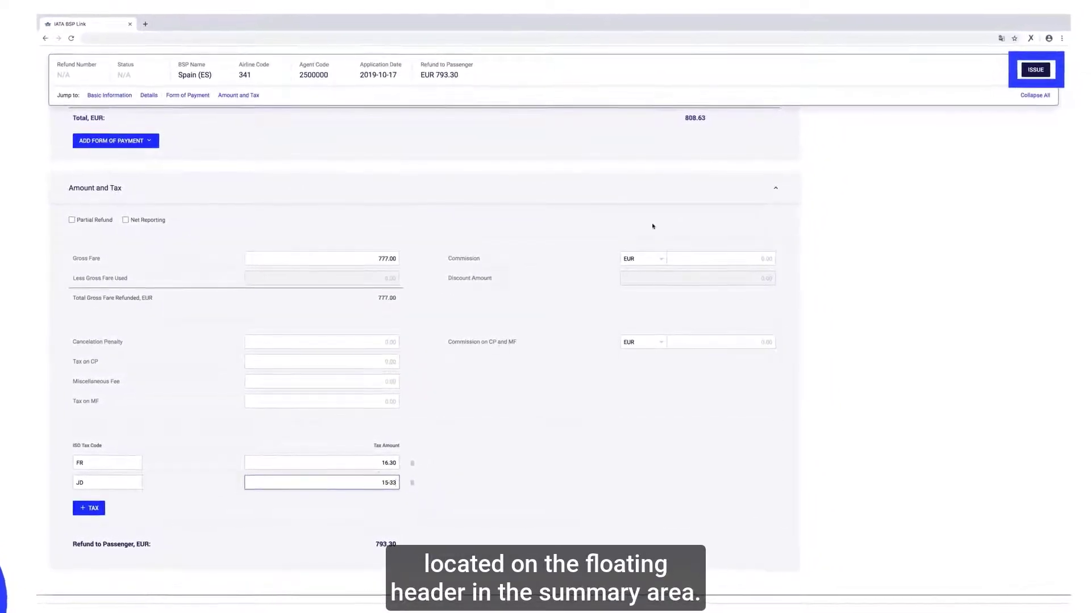
left_click(1035, 70)
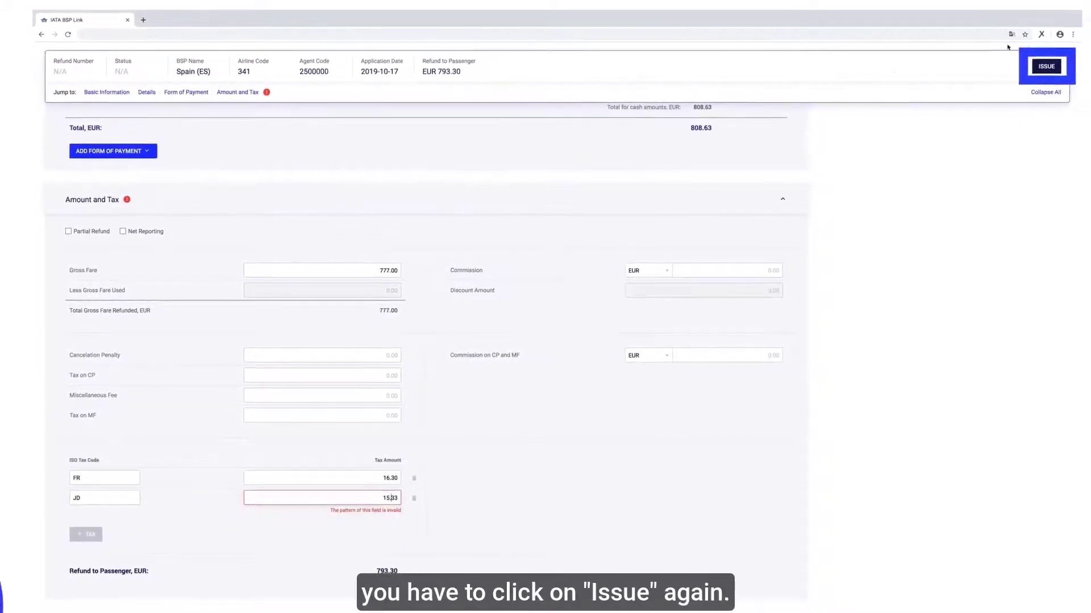
left_click(1045, 66)
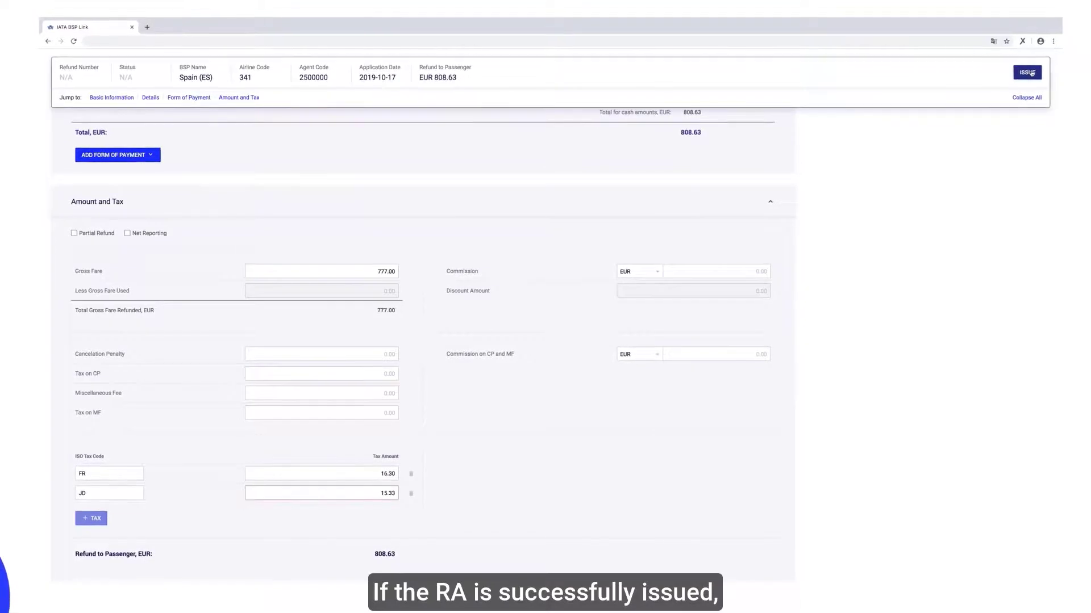
left_click(1027, 73)
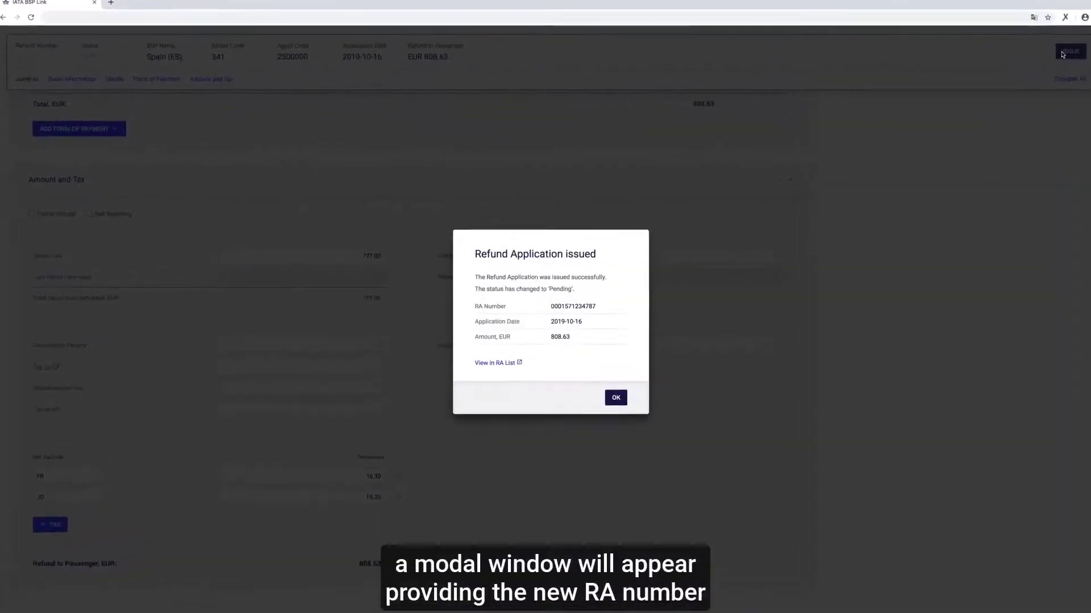